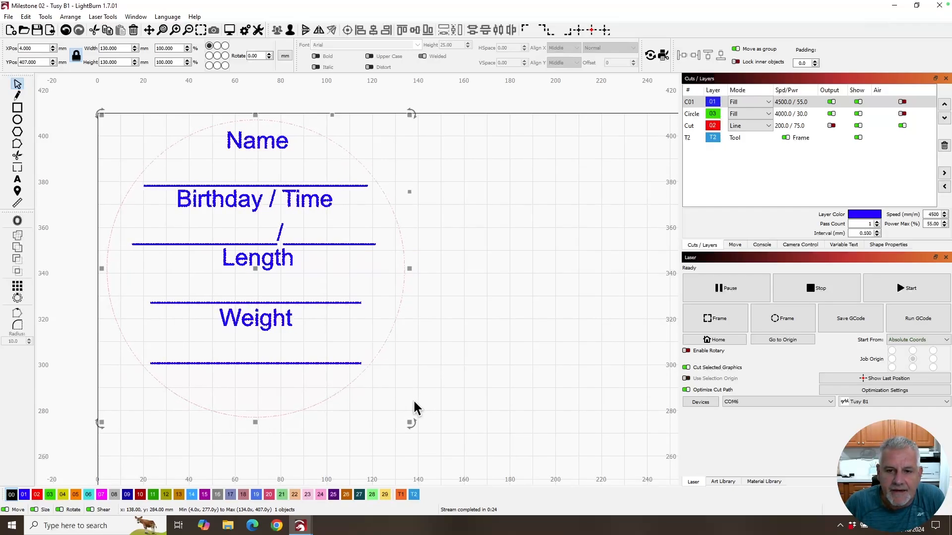
pyautogui.moveTo(349, 314)
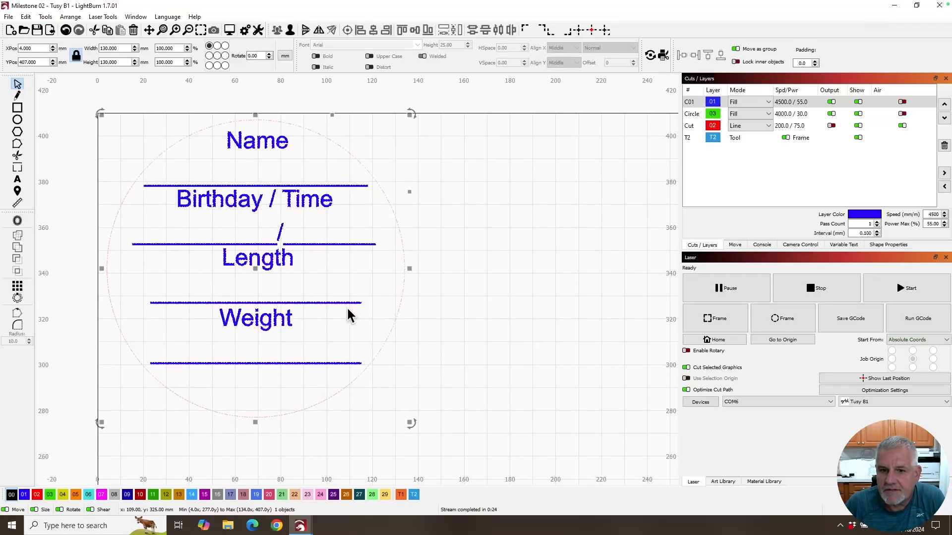
pyautogui.moveTo(321, 166)
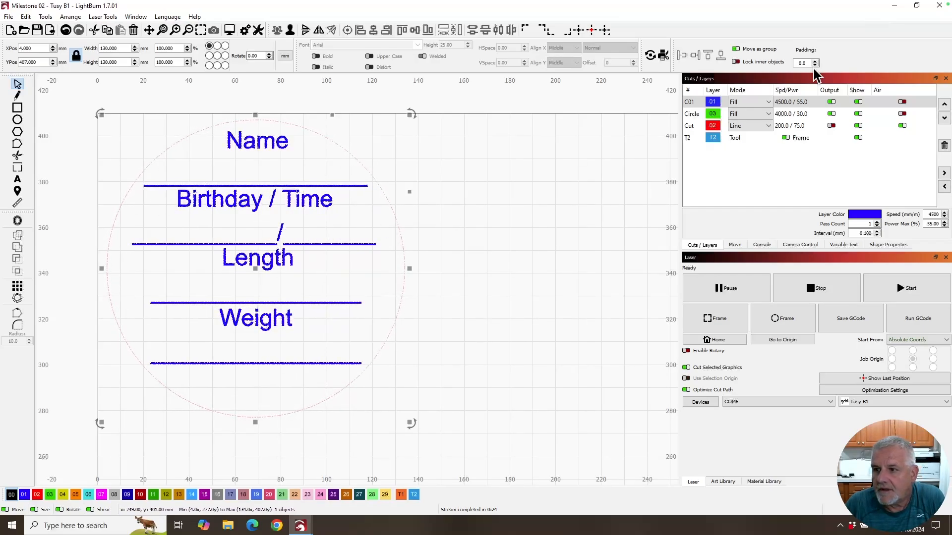
# Start the birth-record tag job on the laser and confirm the start.
pyautogui.click(830, 126)
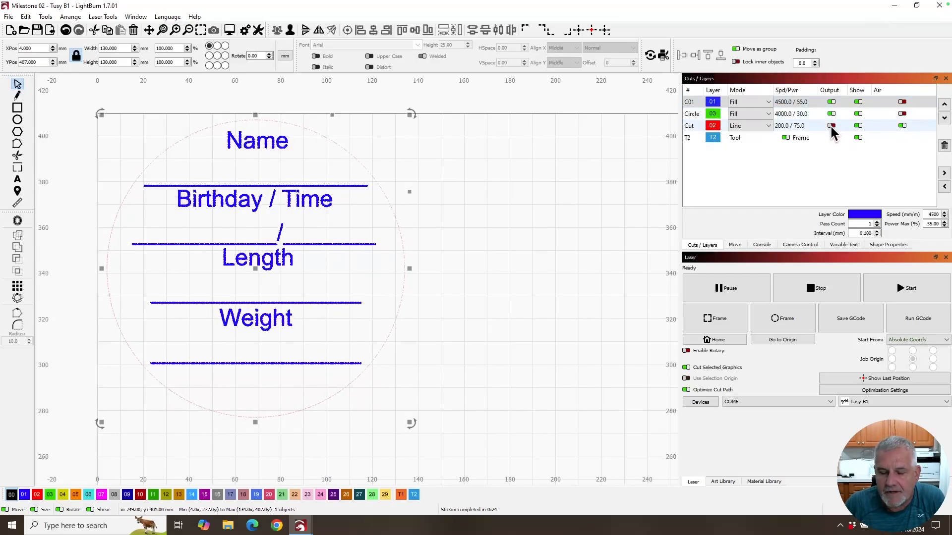
pyautogui.moveTo(832, 126)
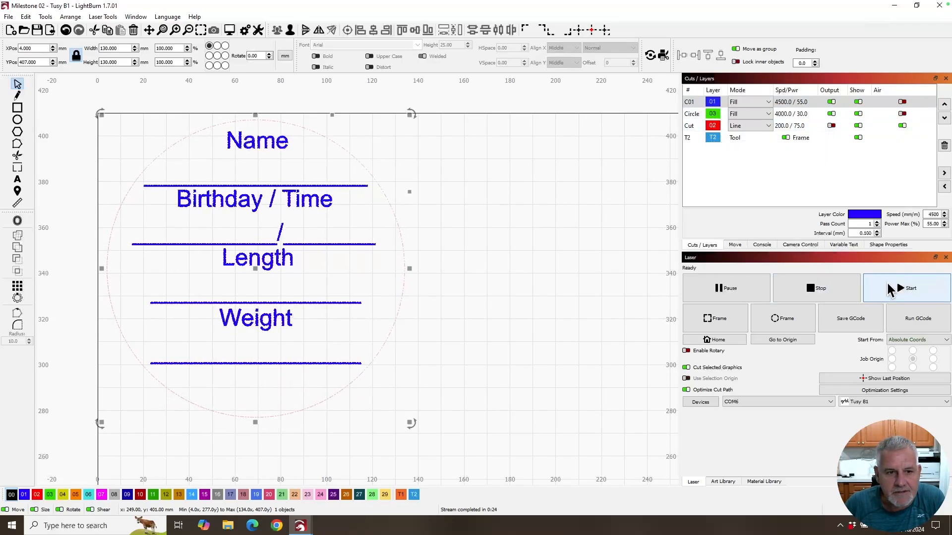
pyautogui.click(909, 288)
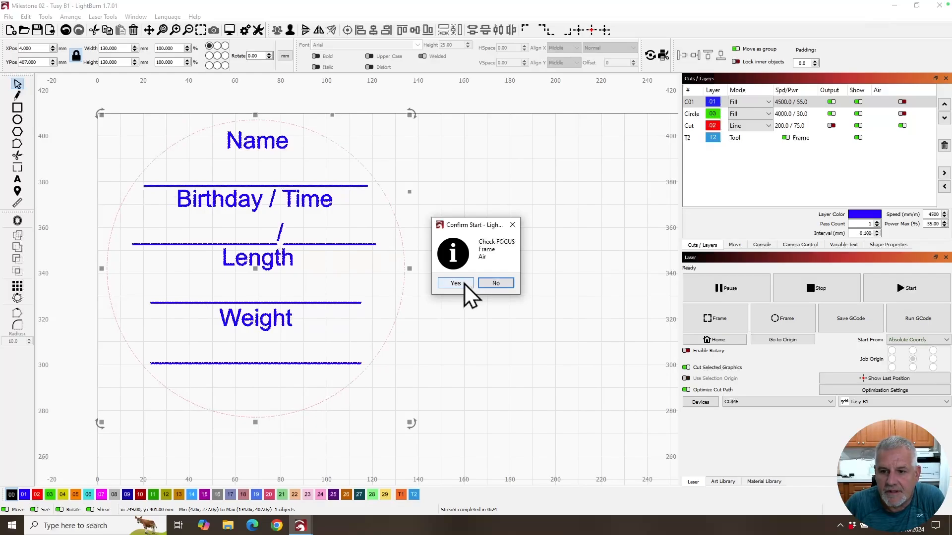
pyautogui.click(455, 283)
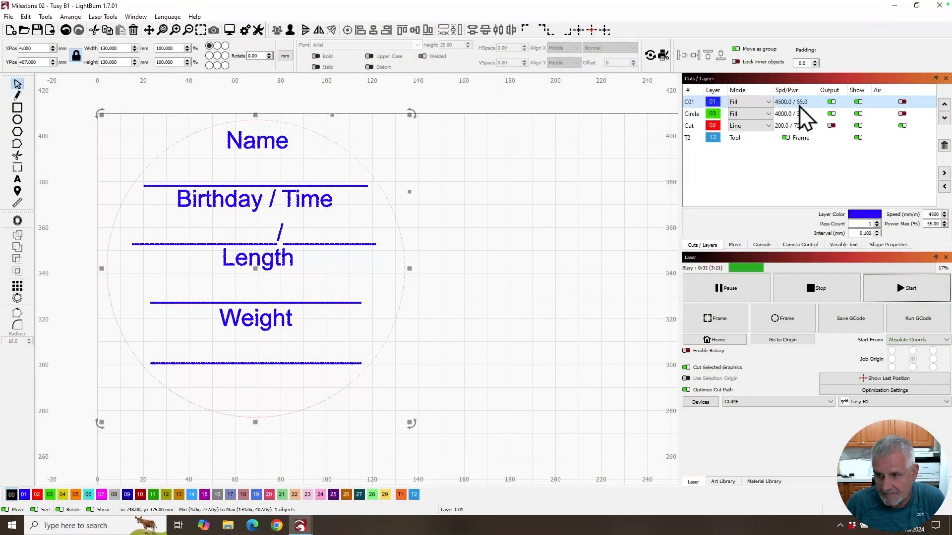
# Change the C01 fill layer's scan angle from 180 to 0 in the Cut Settings Editor.
pyautogui.doubleClick(789, 101)
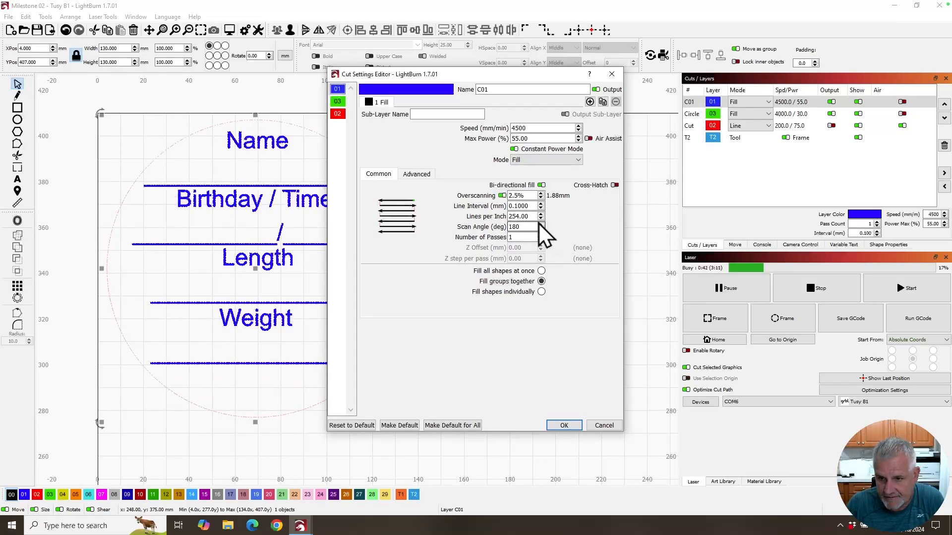
pyautogui.tripleClick(518, 226)
pyautogui.write('0')
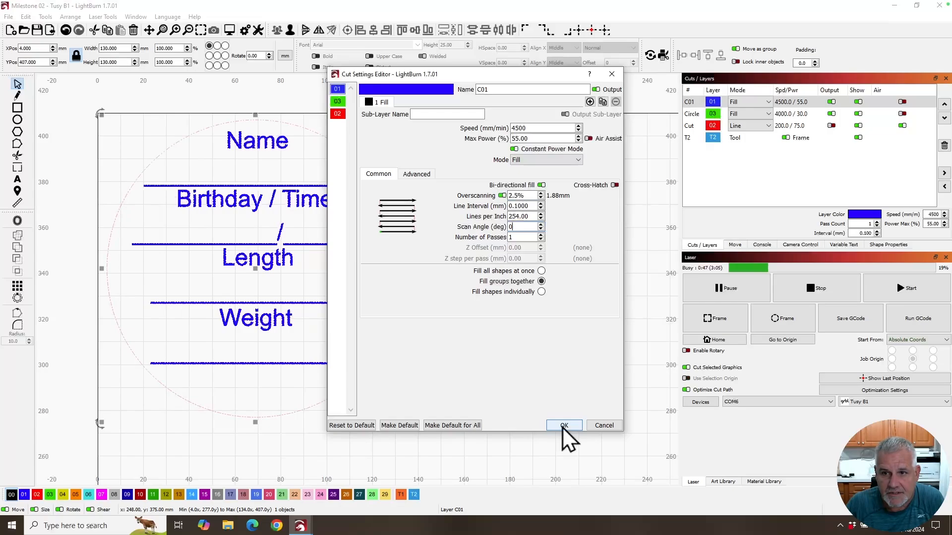
pyautogui.click(563, 425)
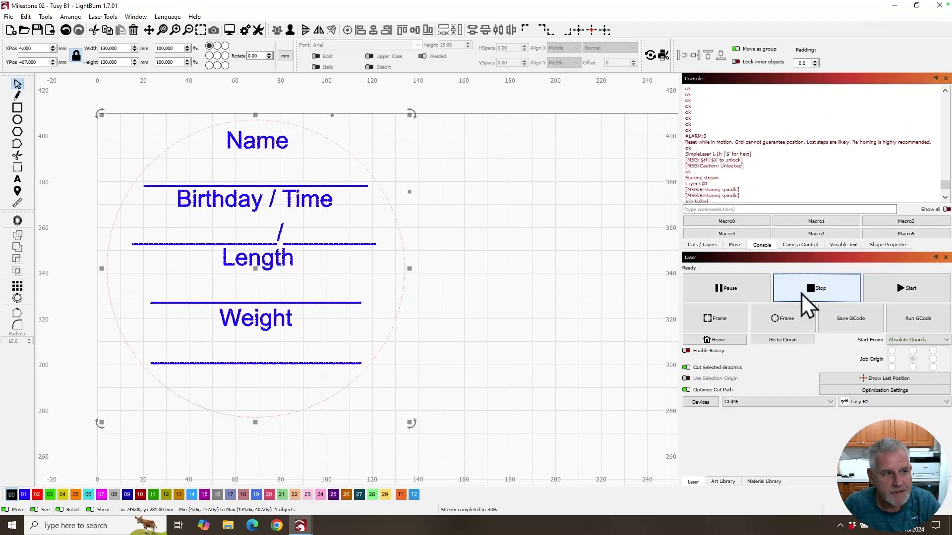
# Switch from the Console back to the Cuts / Layers list.
pyautogui.click(701, 245)
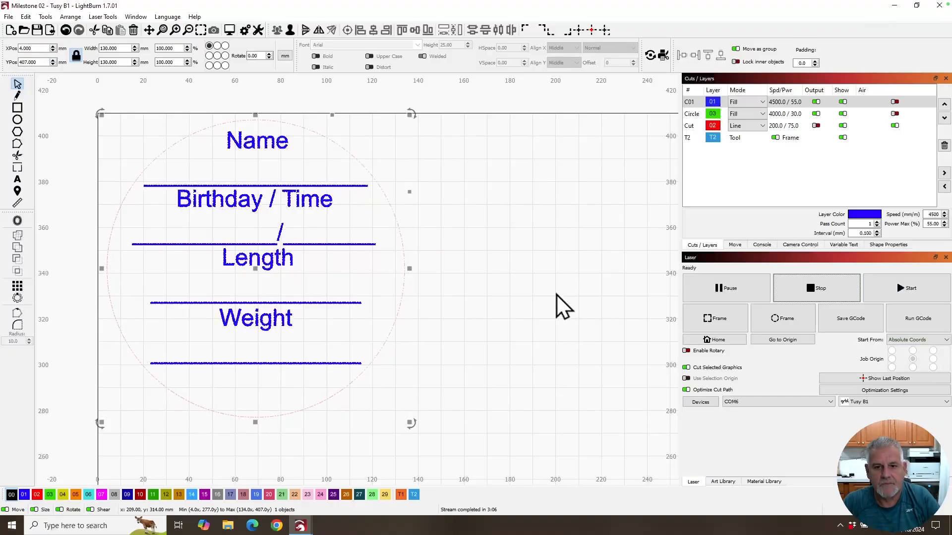
pyautogui.moveTo(200, 137)
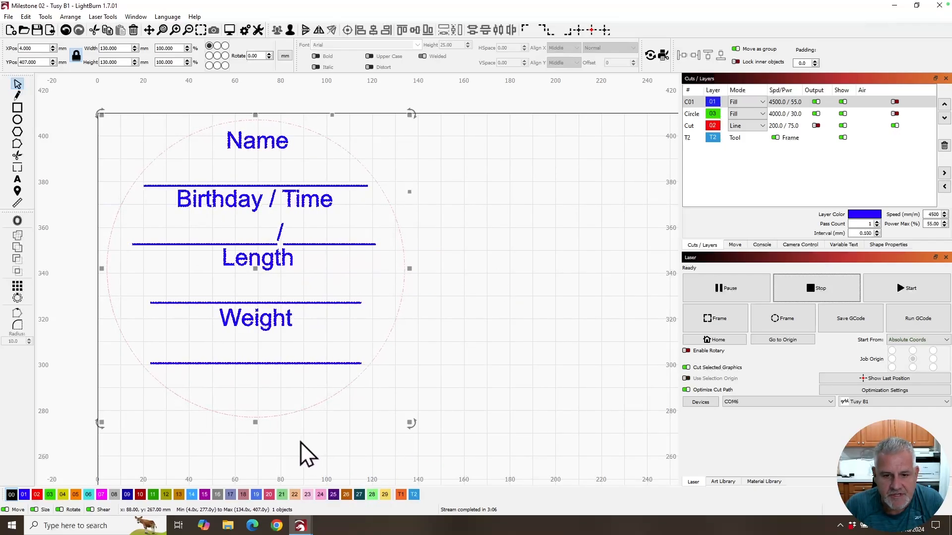
pyautogui.moveTo(243, 393)
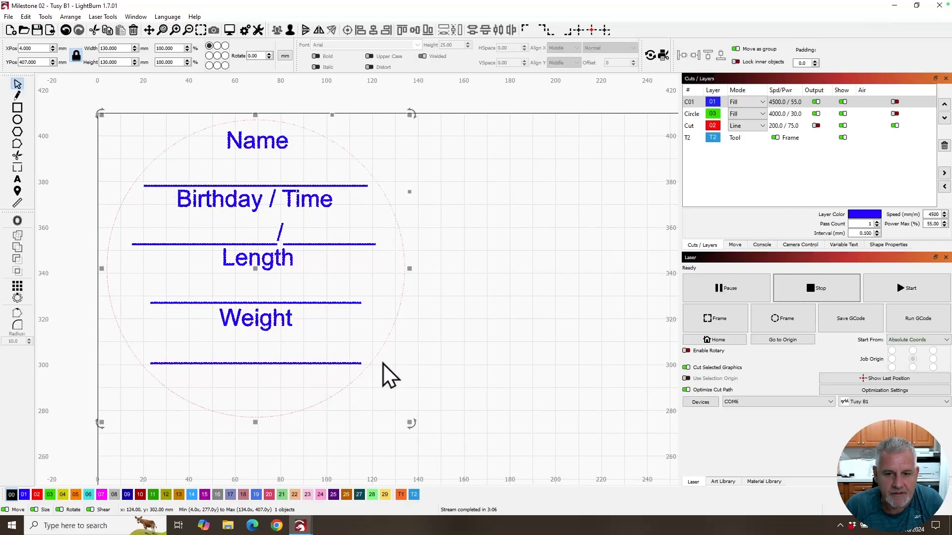
pyautogui.moveTo(263, 331)
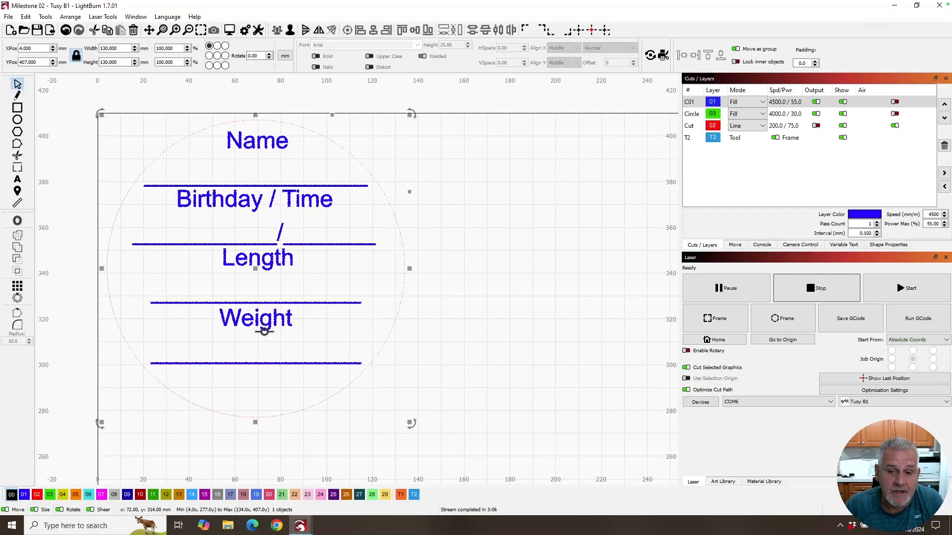
pyautogui.moveTo(264, 330)
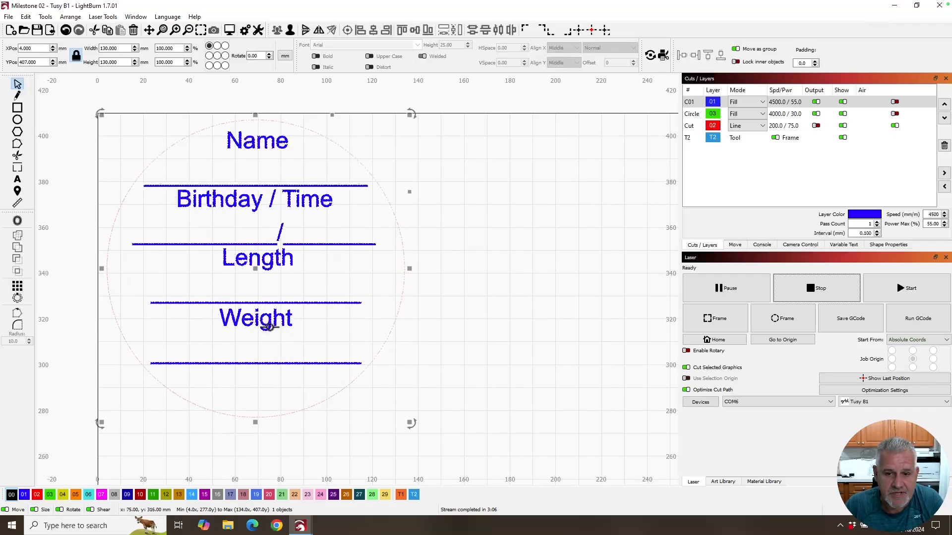
pyautogui.moveTo(315, 355)
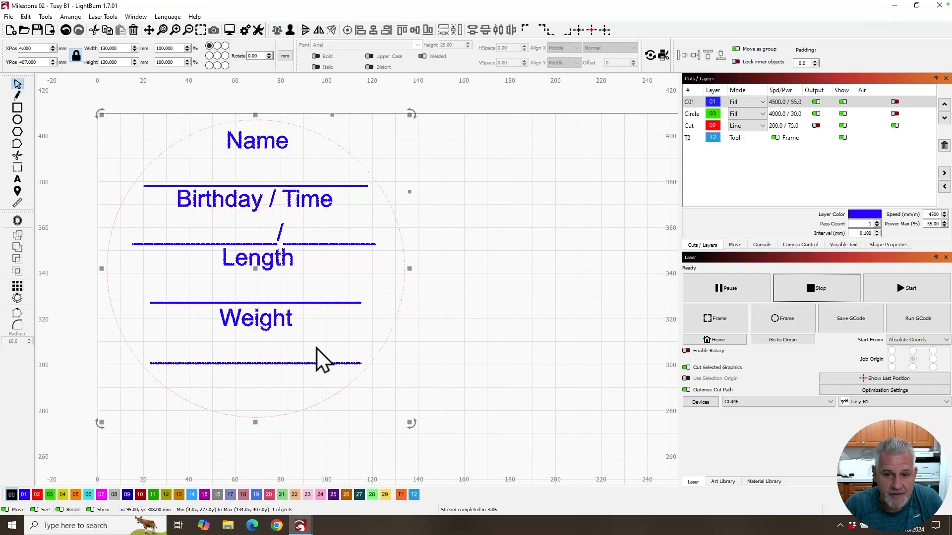
pyautogui.moveTo(907, 287)
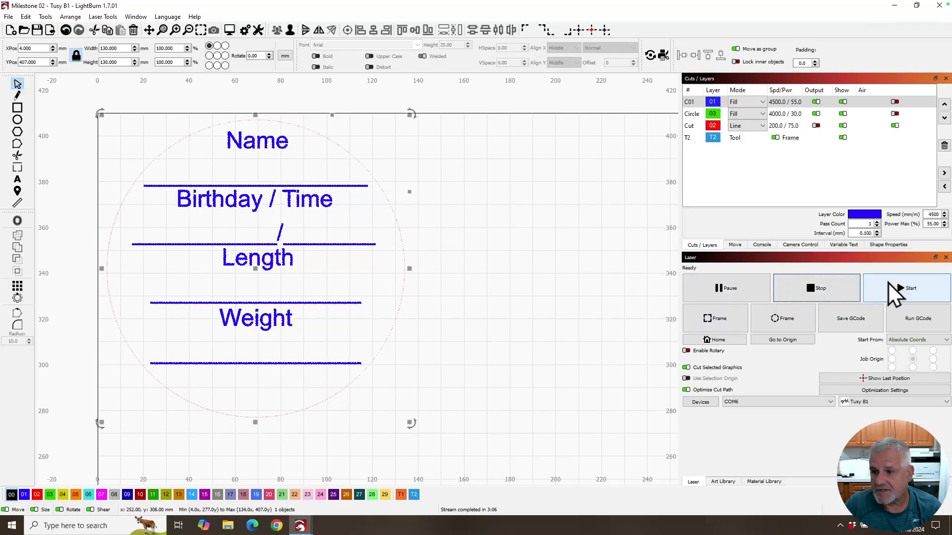
# Start the tag job on the laser again and confirm the start.
pyautogui.click(907, 288)
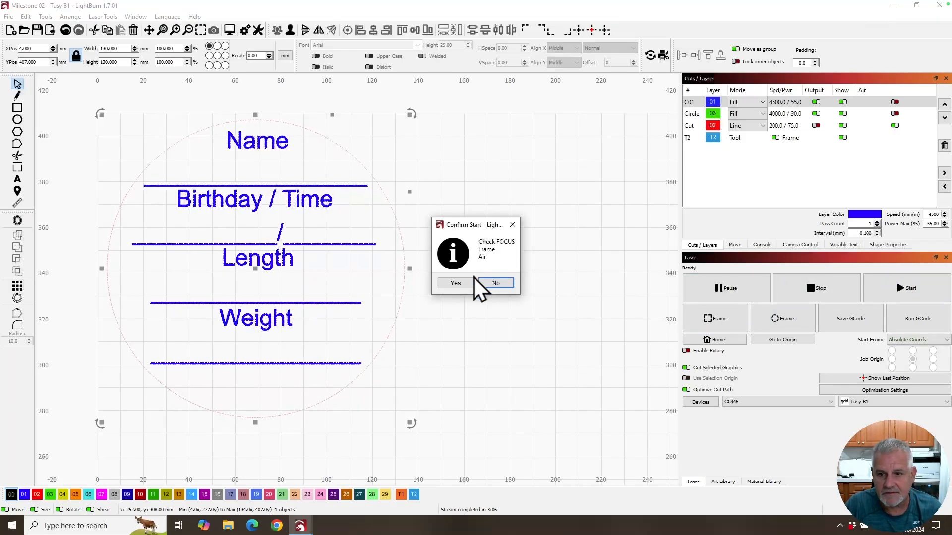
pyautogui.click(455, 282)
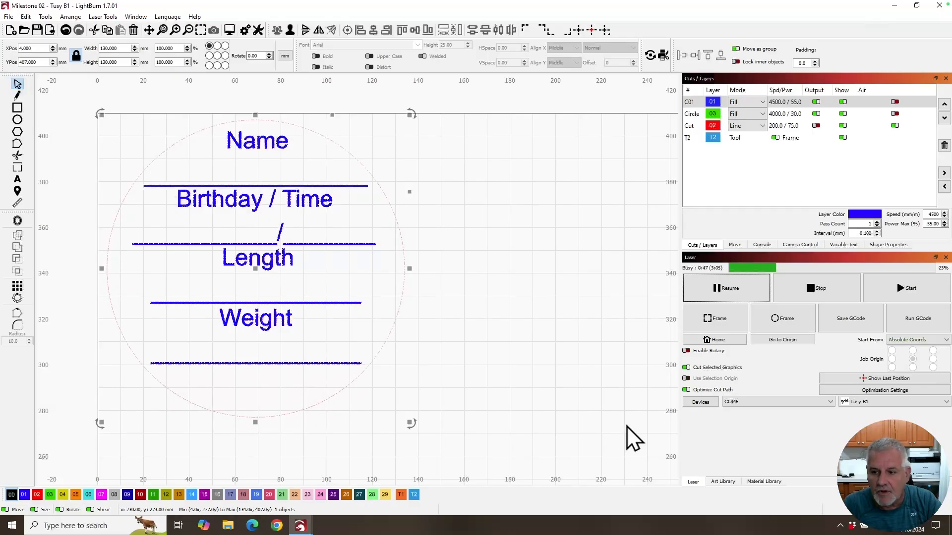
pyautogui.moveTo(612, 431)
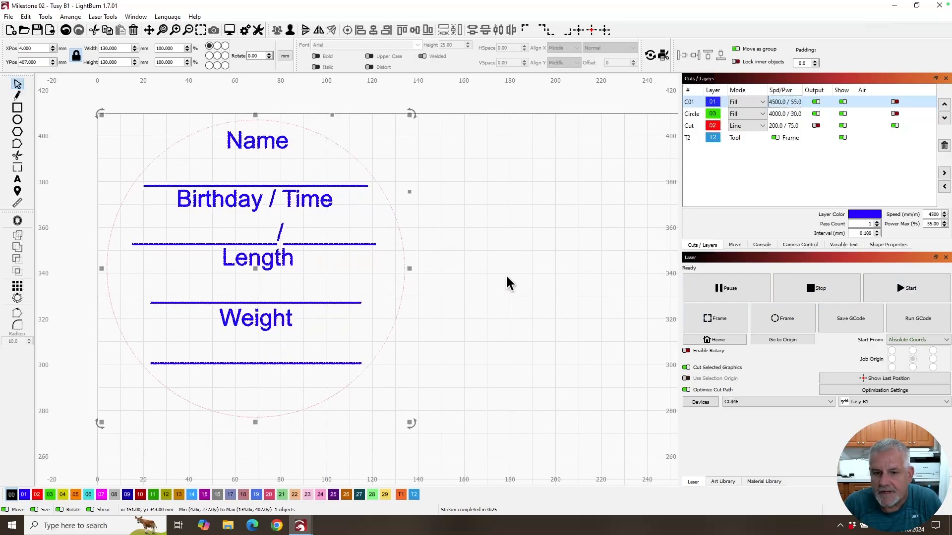
pyautogui.moveTo(646, 309)
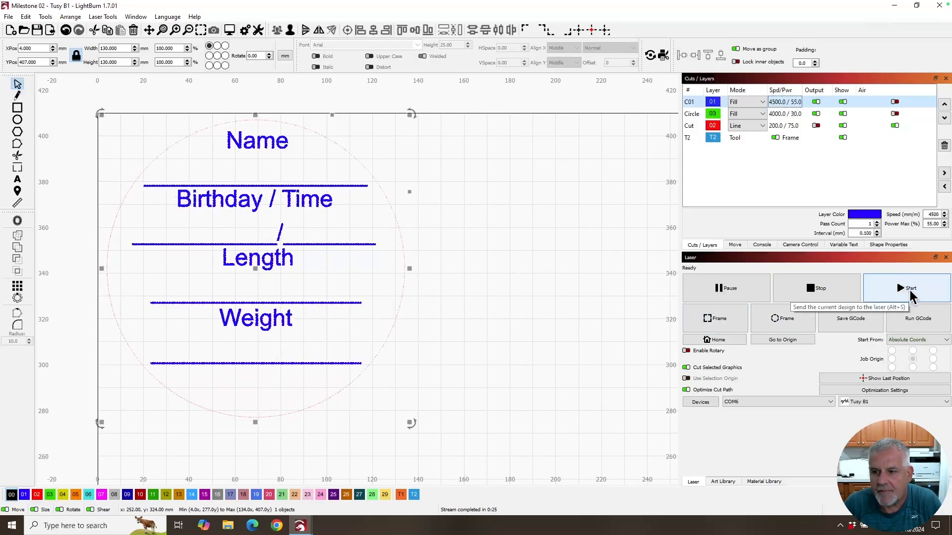
# Start the tag job once more and confirm the start.
pyautogui.click(909, 287)
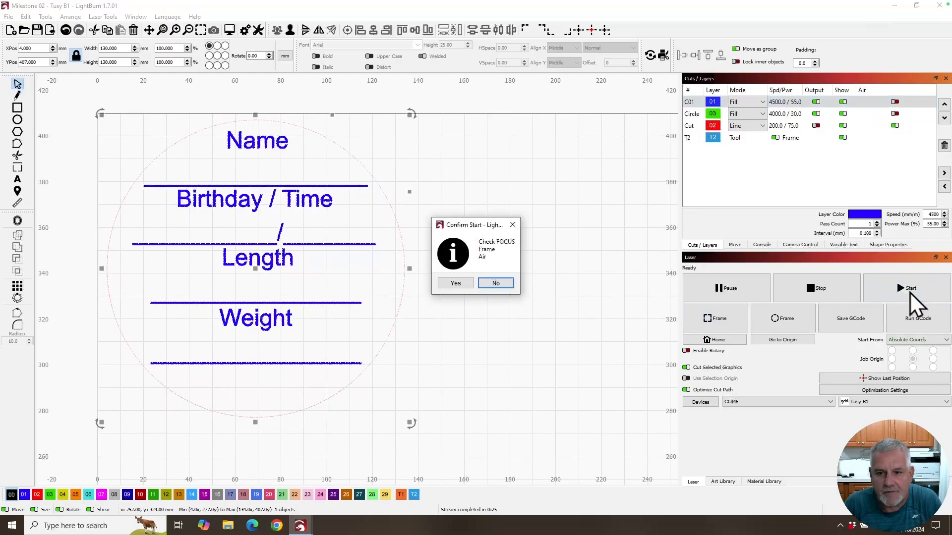
pyautogui.click(455, 282)
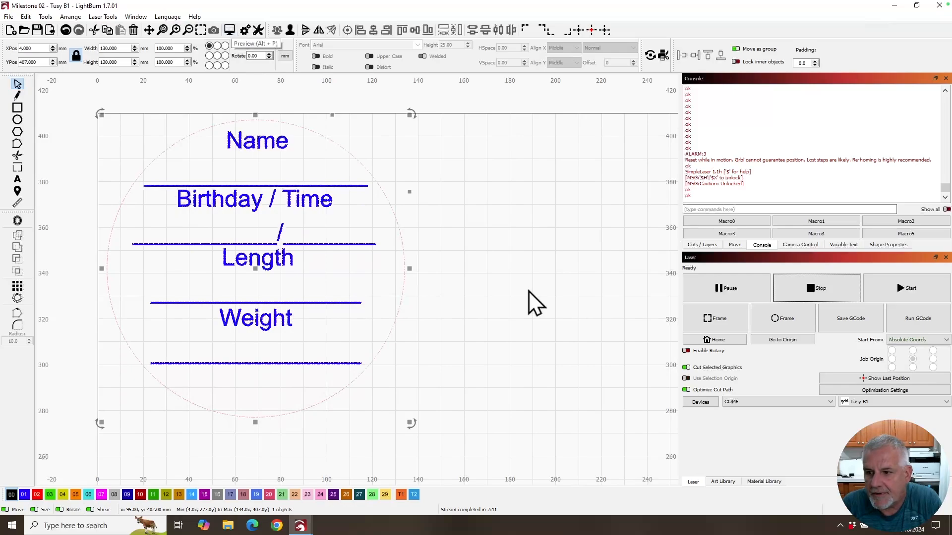
pyautogui.moveTo(389, 219)
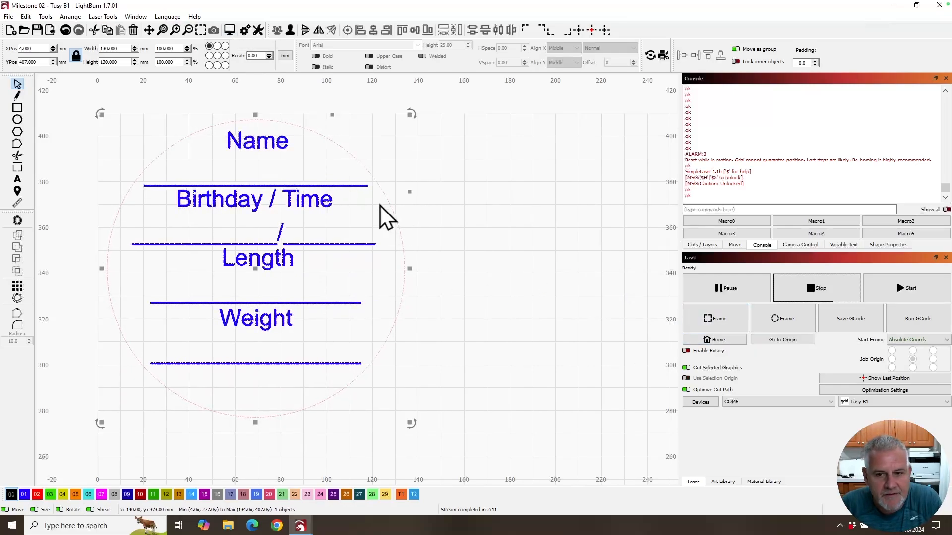
pyautogui.moveTo(395, 315)
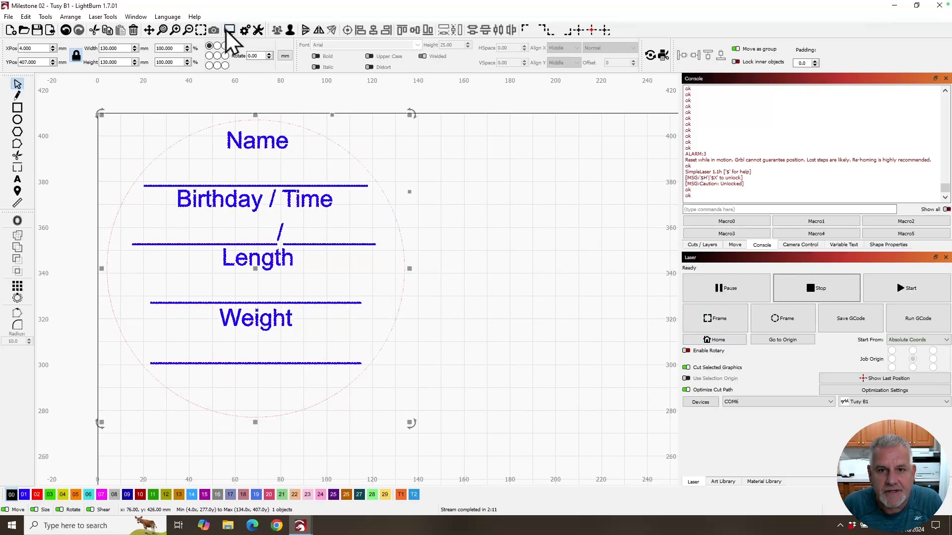
# Preview the tag's path and start the job on the laser from the stop point.
pyautogui.click(213, 30)
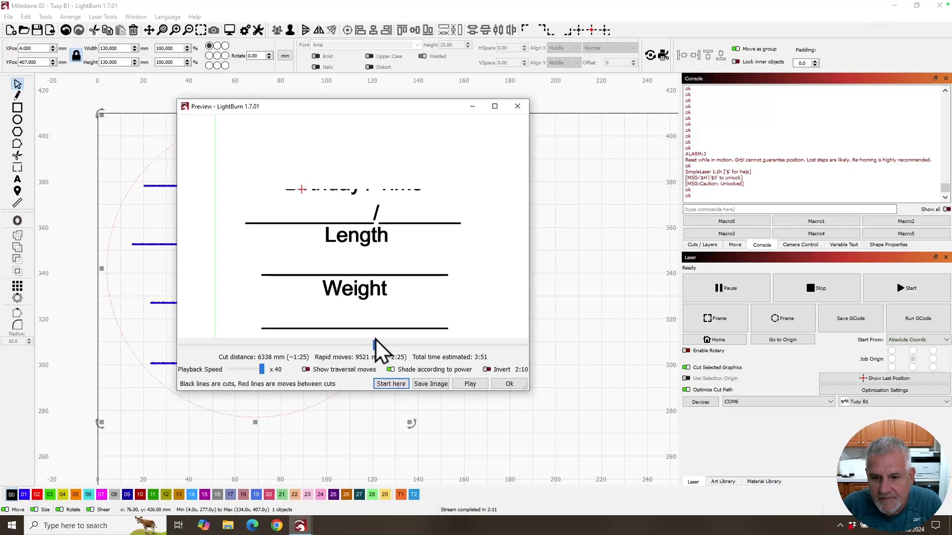
pyautogui.moveTo(391, 384)
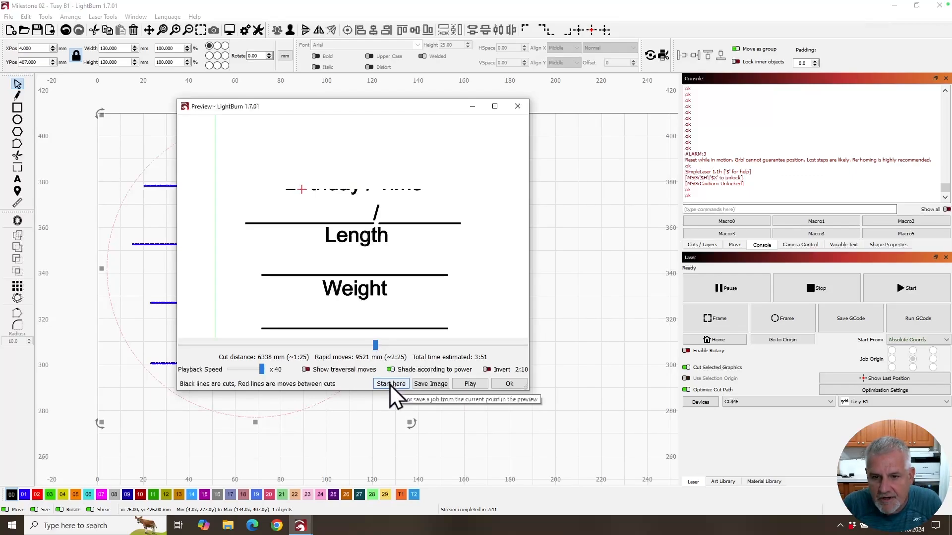
pyautogui.click(391, 384)
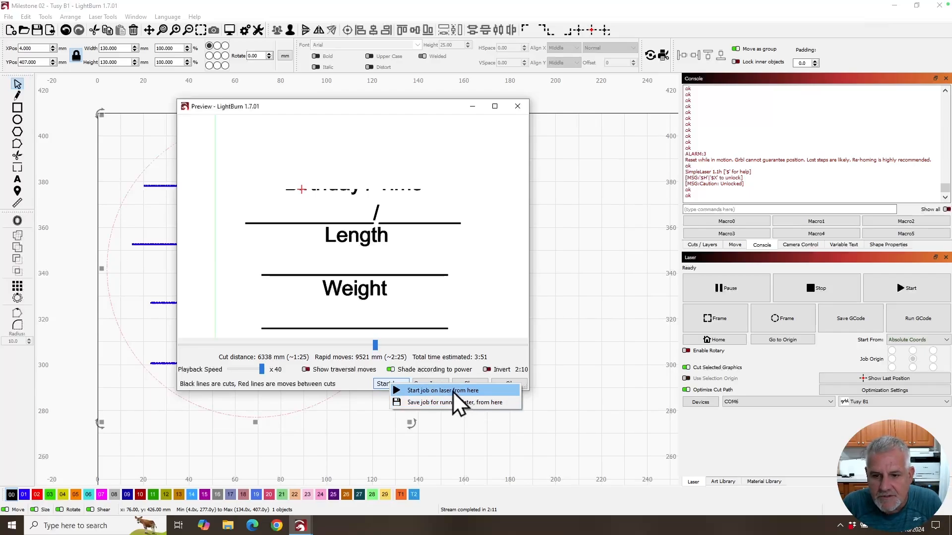
pyautogui.click(442, 390)
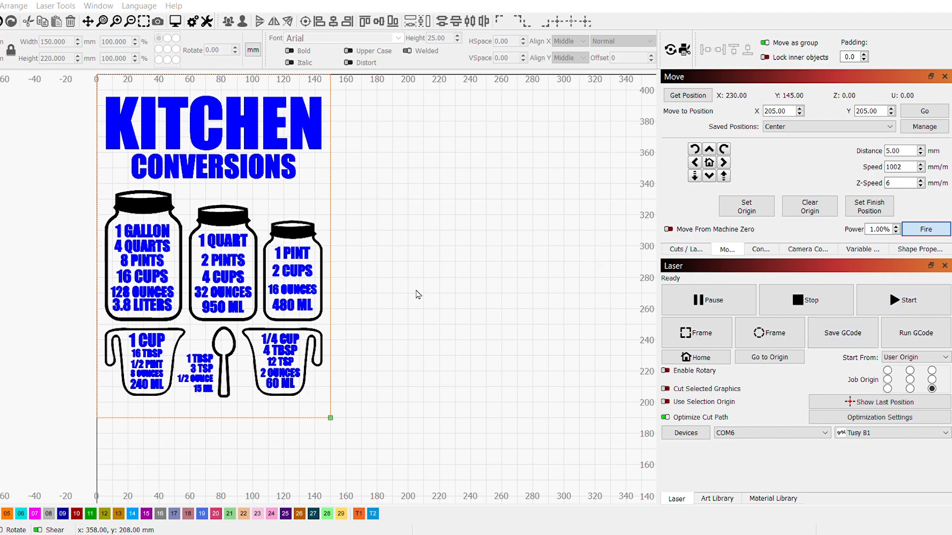
# Set the Kitchen Conversions job to start from Absolute Coords.
pyautogui.click(905, 299)
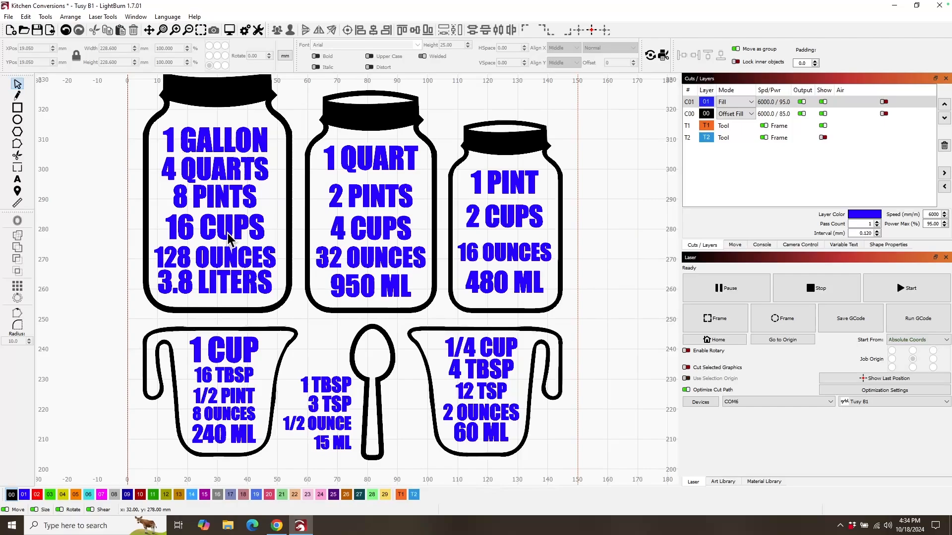
pyautogui.moveTo(601, 176)
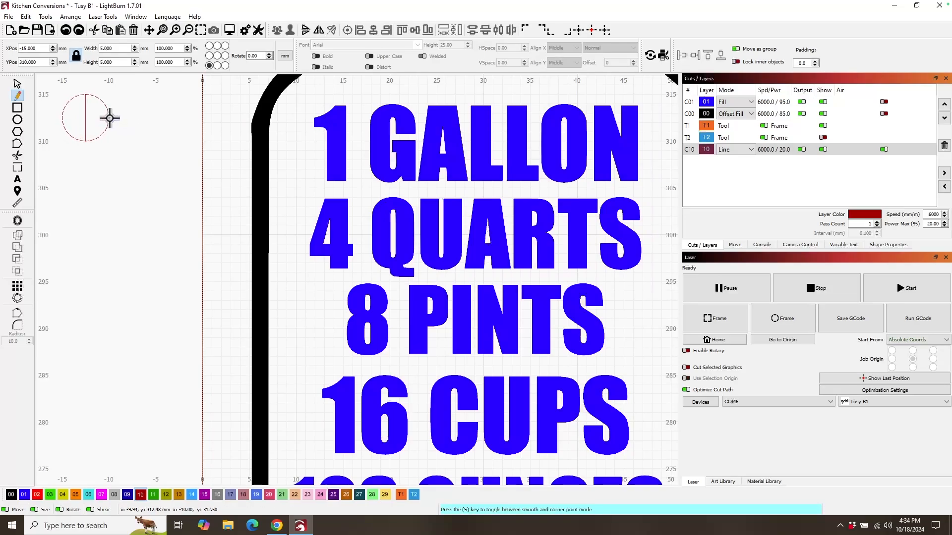
# Draw a crosshair line across the 5 mm circle and group the registration mark.
pyautogui.moveTo(111, 117); pyautogui.dragTo(57, 117)
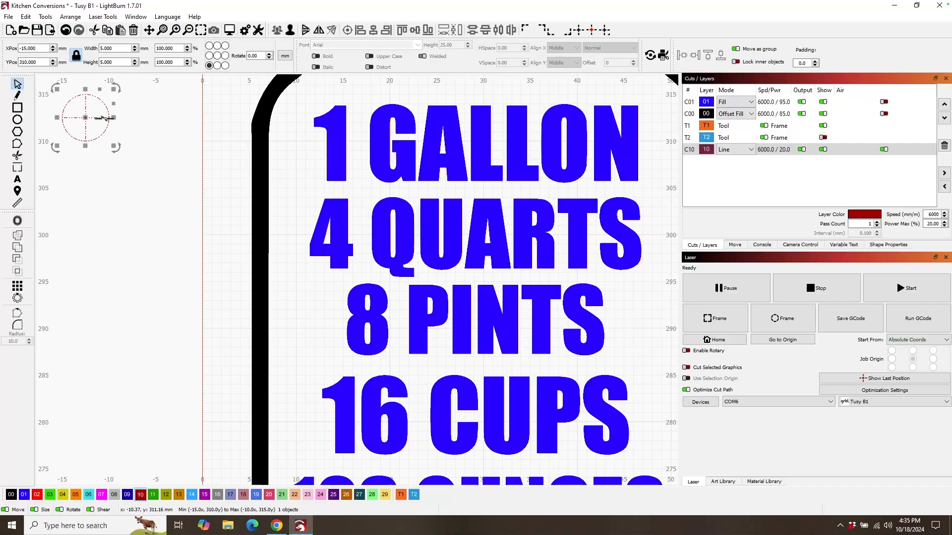
pyautogui.rightClick(88, 115)
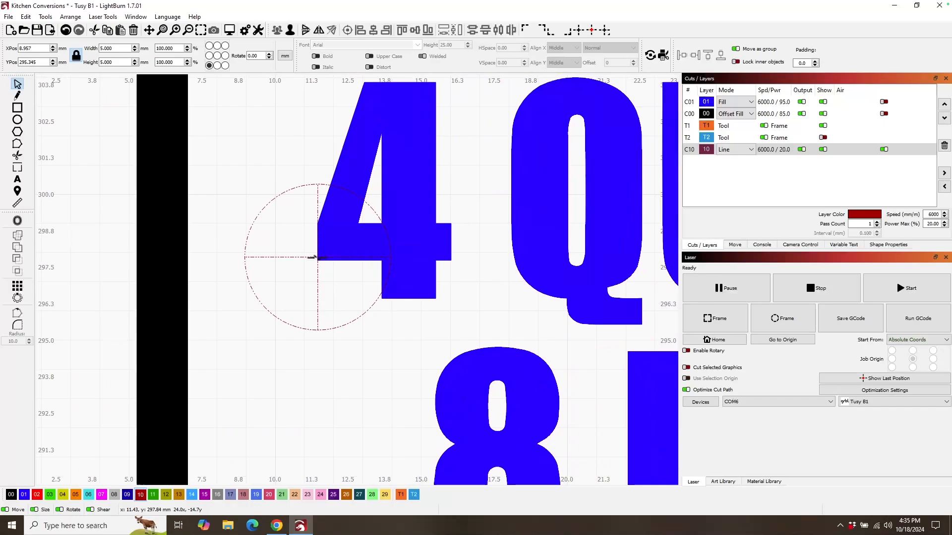
# Place the crosshair registration mark on the 4 of 4 QUARTS.
pyautogui.click(315, 258)
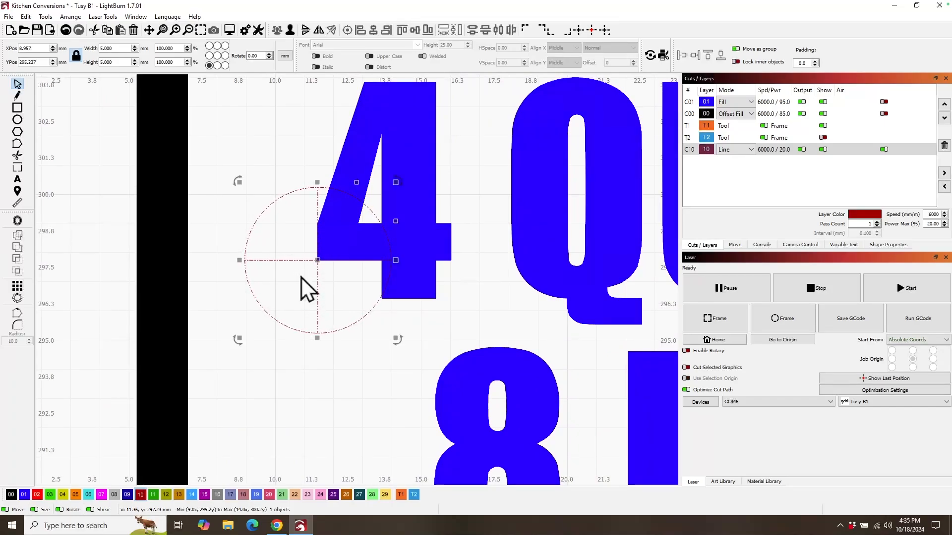
pyautogui.scroll(-3)
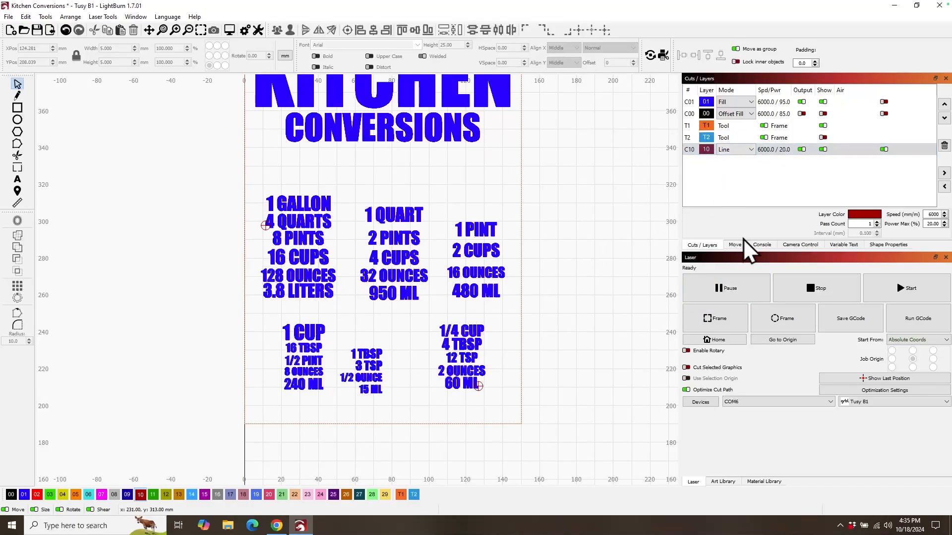
# Jog the laser head left and down in 36 mm steps from the Move panel.
pyautogui.click(734, 245)
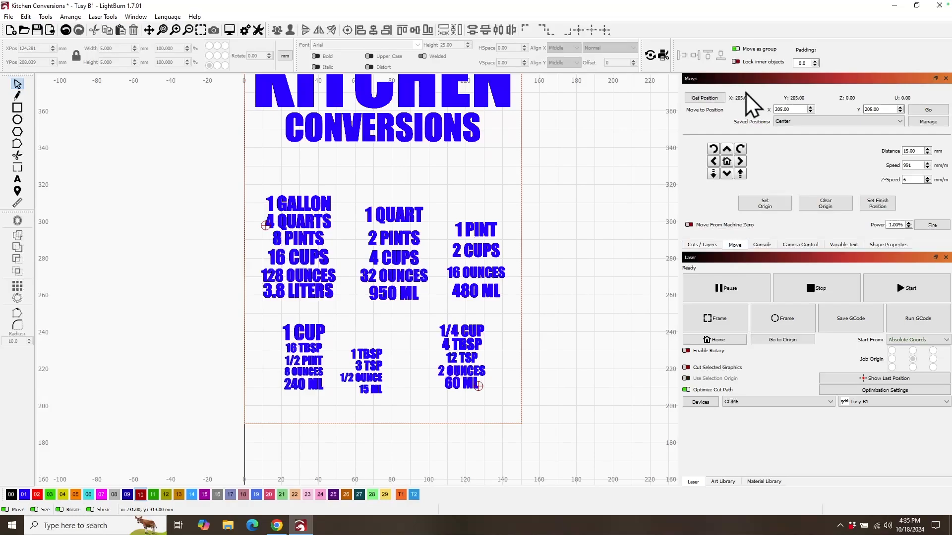
pyautogui.moveTo(732, 170)
pyautogui.write('36')
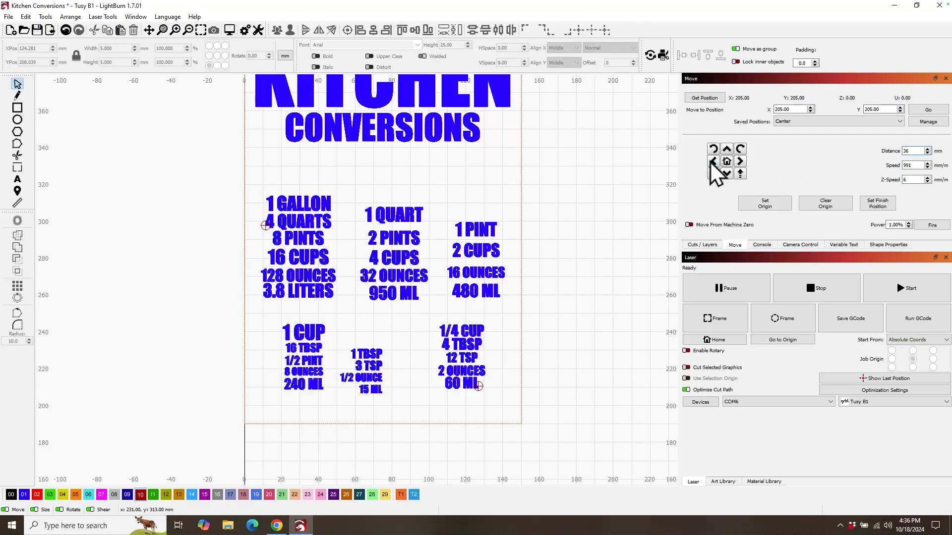
pyautogui.click(713, 162)
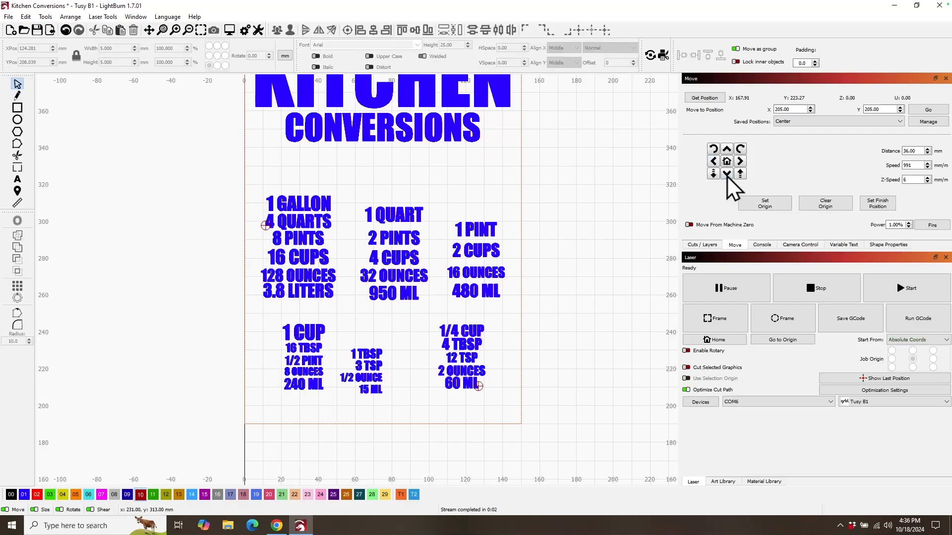
pyautogui.click(712, 175)
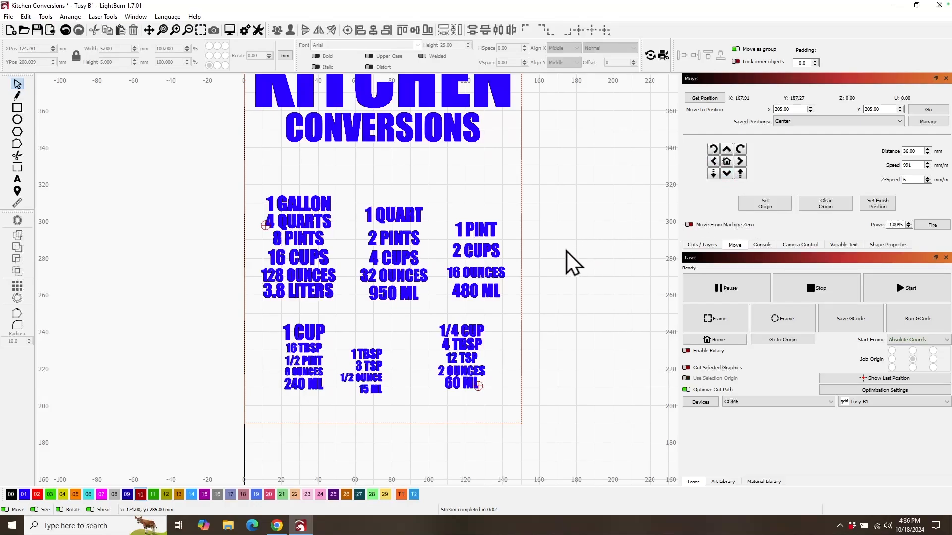
pyautogui.moveTo(552, 286)
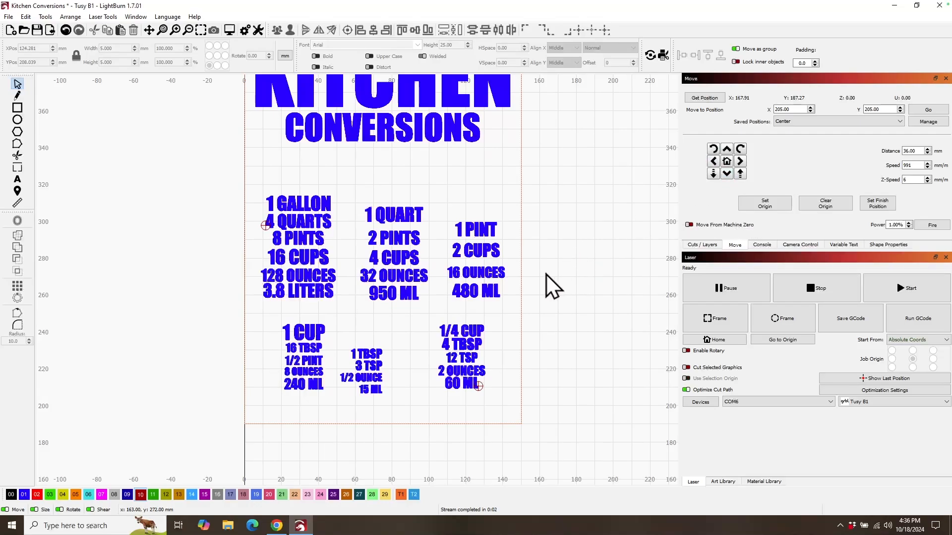
pyautogui.moveTo(540, 291)
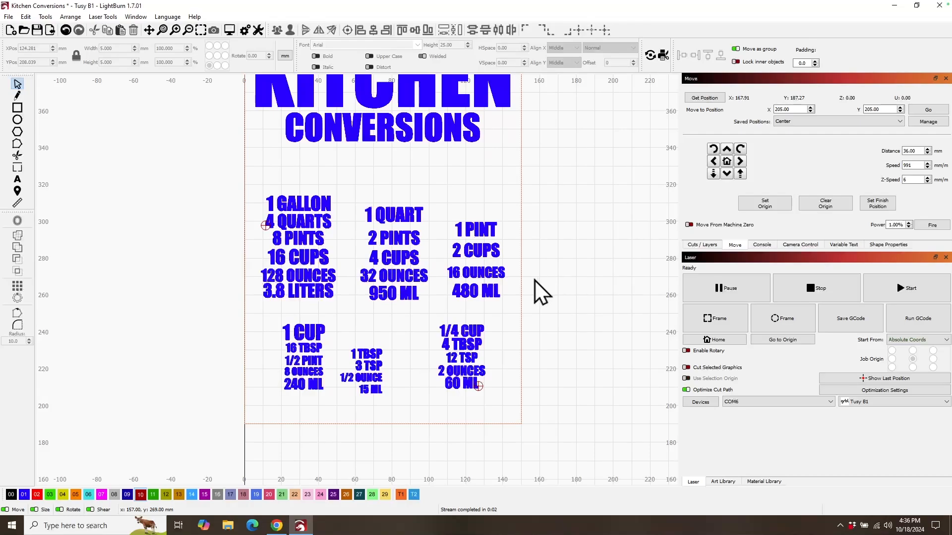
pyautogui.moveTo(535, 221)
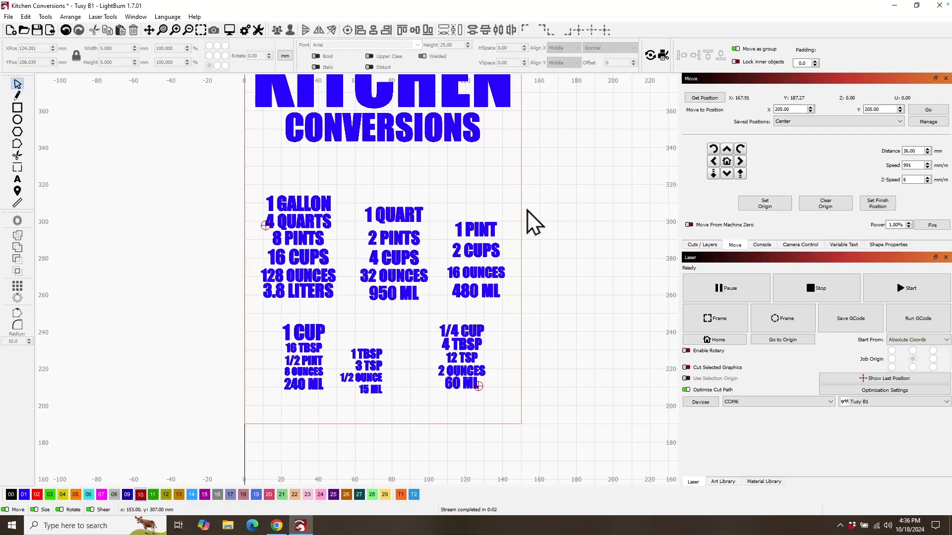
pyautogui.moveTo(358, 209)
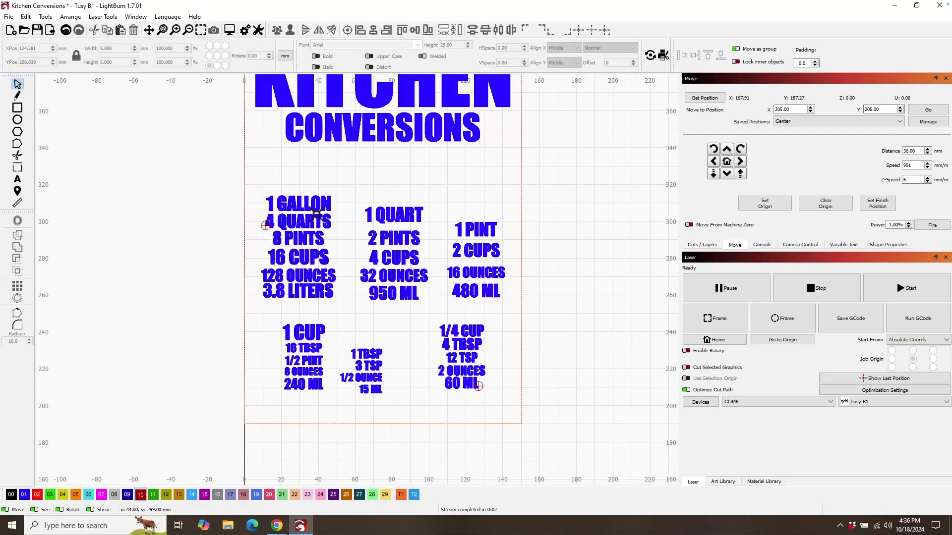
pyautogui.moveTo(780, 237)
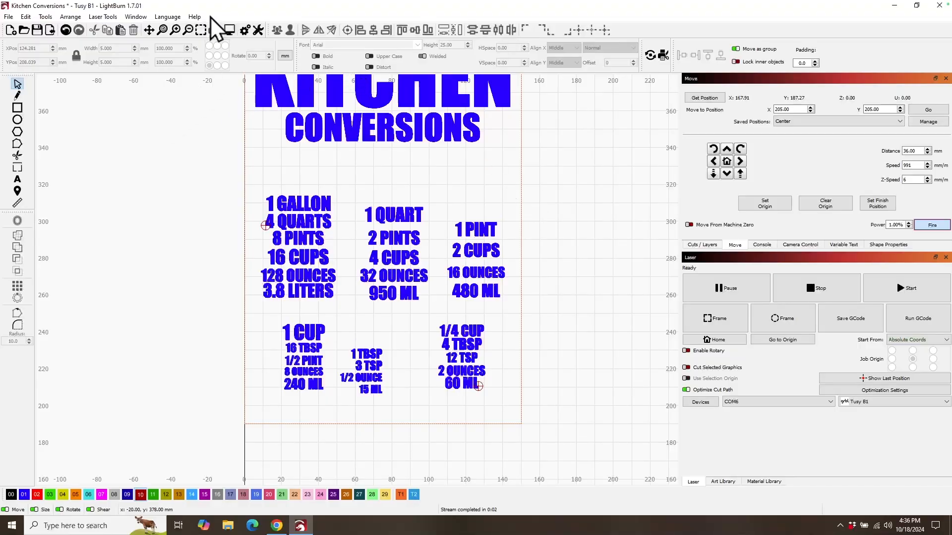
pyautogui.moveTo(102, 17)
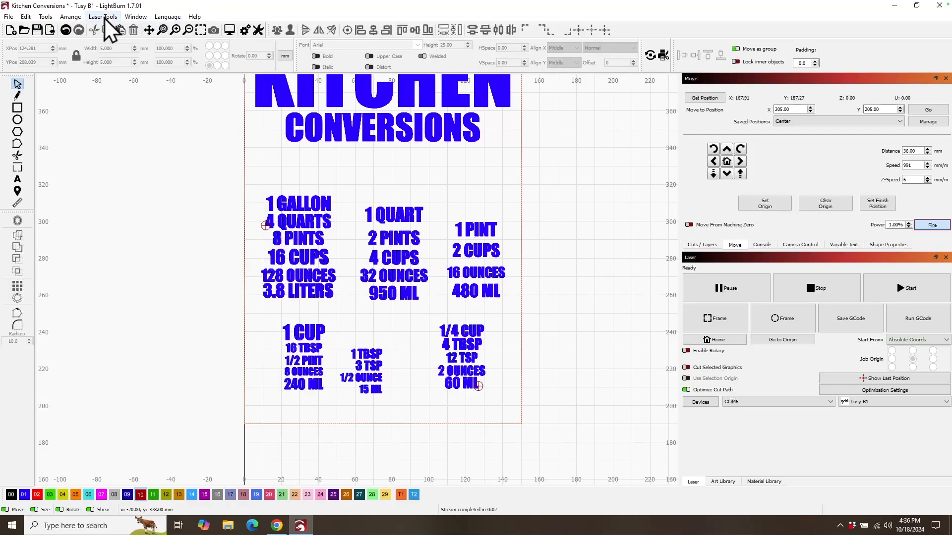
# Start the Print and Cut wizard from Laser Tools and record the first target position.
pyautogui.click(102, 16)
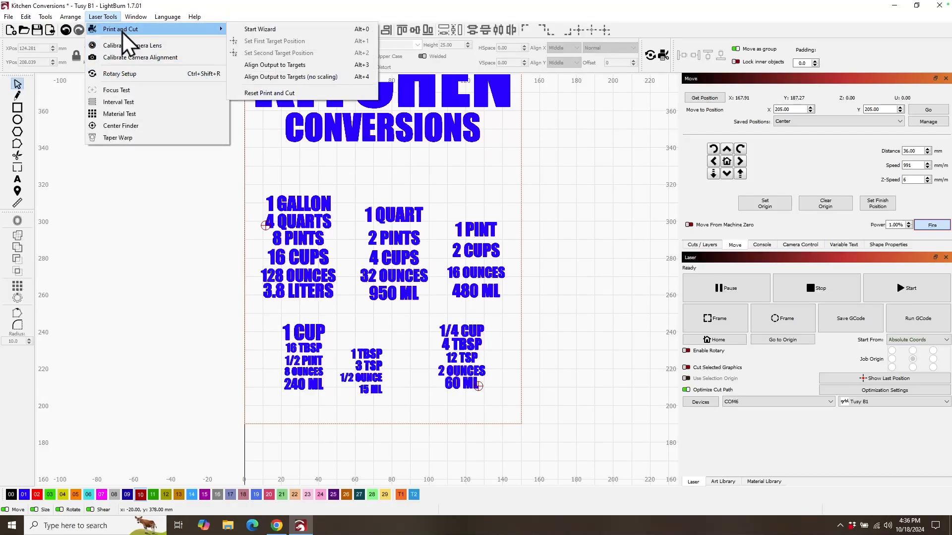
pyautogui.moveTo(259, 29)
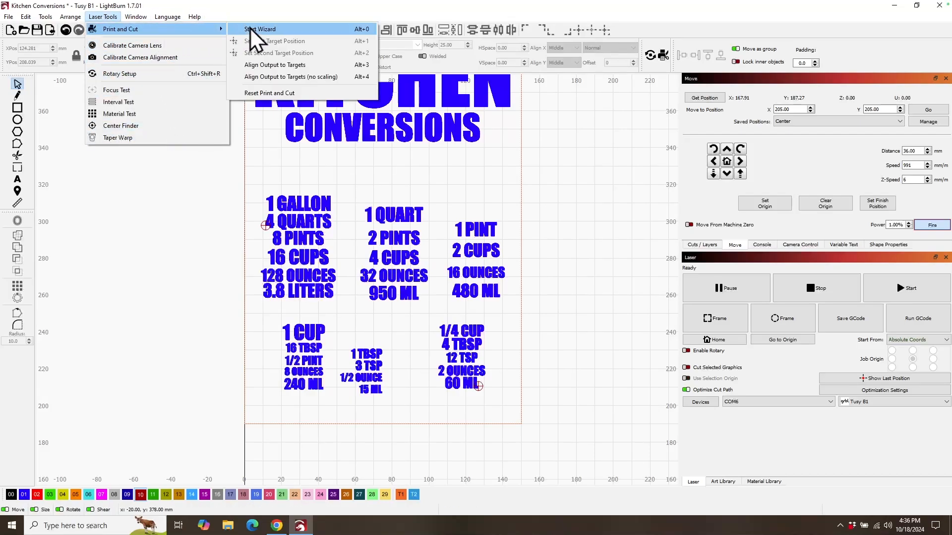
pyautogui.click(260, 29)
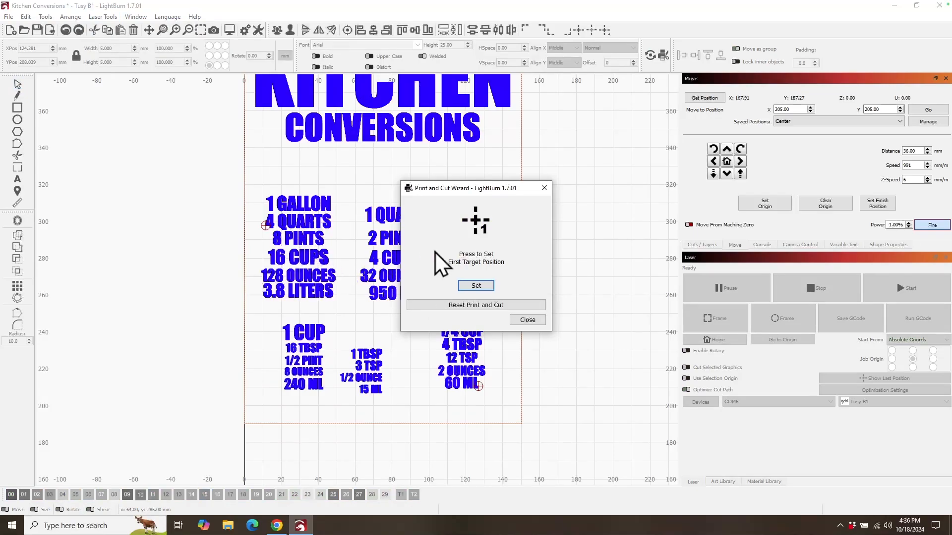
pyautogui.moveTo(526, 298)
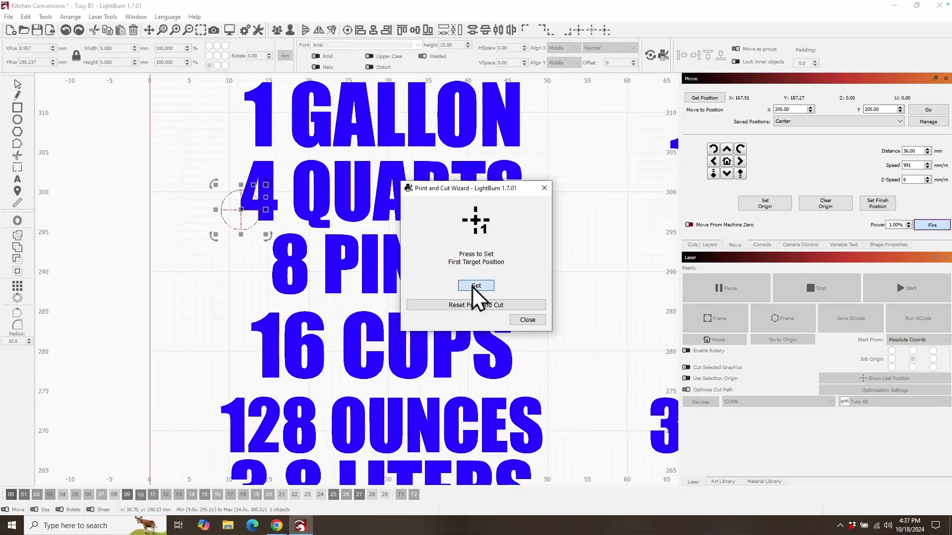
pyautogui.click(476, 286)
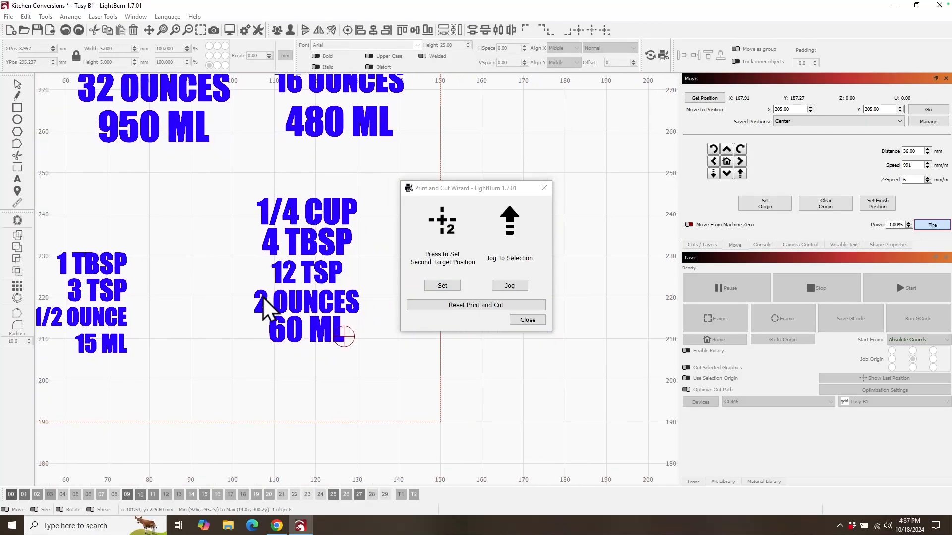
# Jog the laser head to the target circle beside 60 ML and record it as the second target.
pyautogui.click(343, 337)
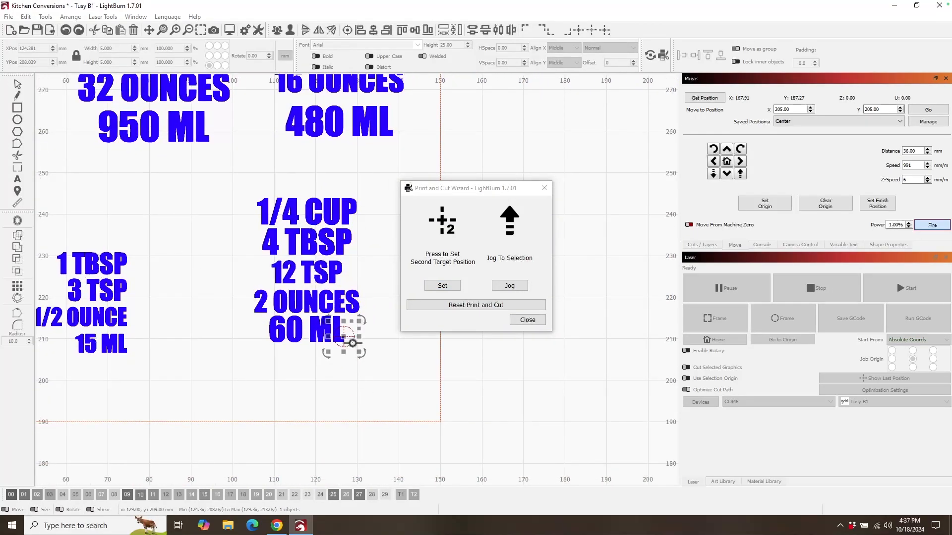
pyautogui.click(508, 286)
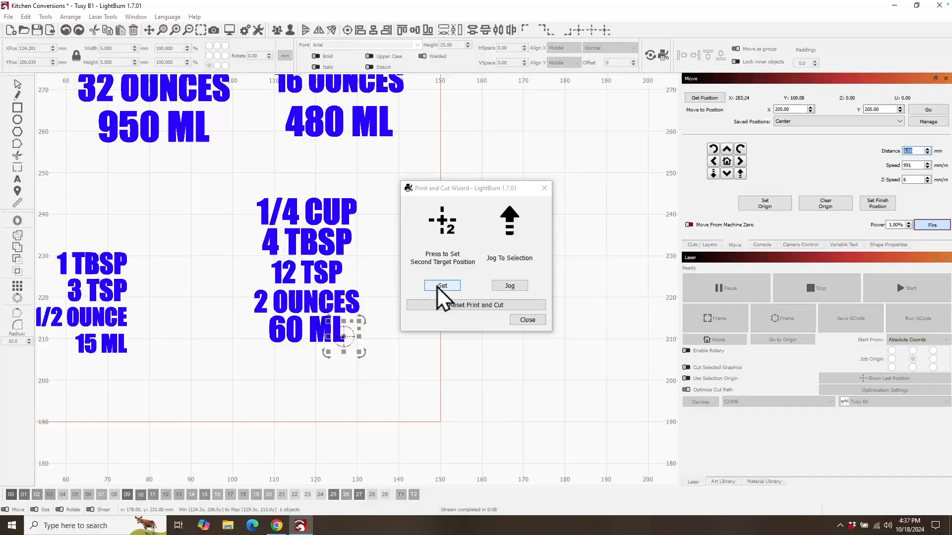
pyautogui.click(442, 285)
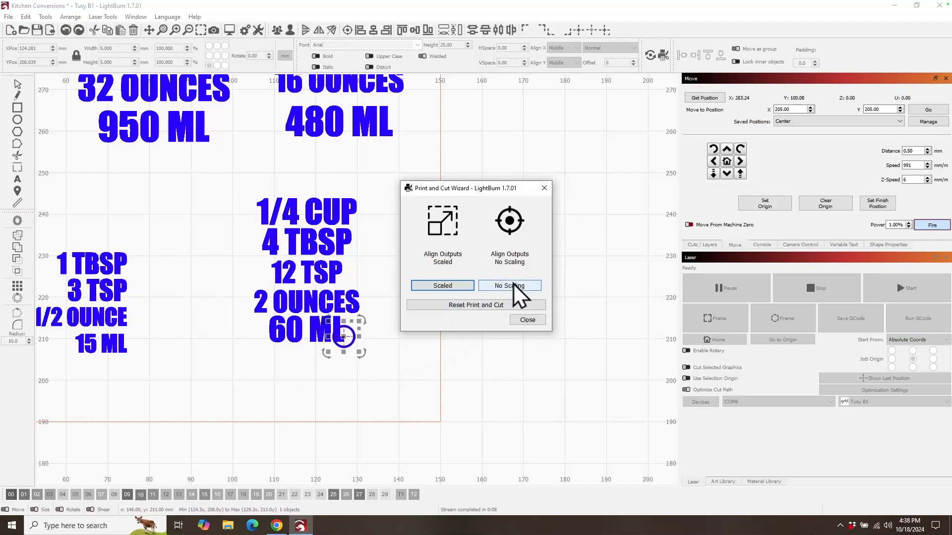
# Align the Kitchen Conversions output to the two targets with No Scaling.
pyautogui.click(508, 285)
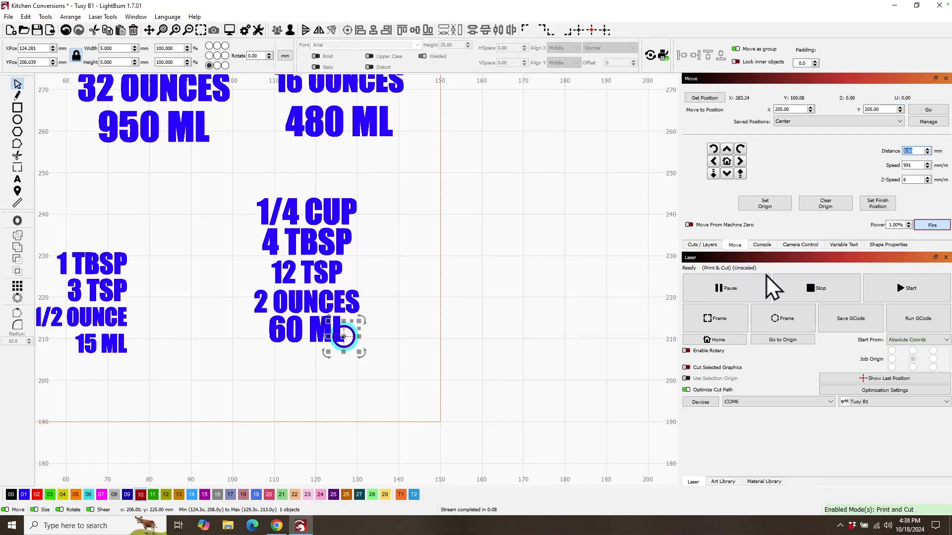
pyautogui.moveTo(529, 377)
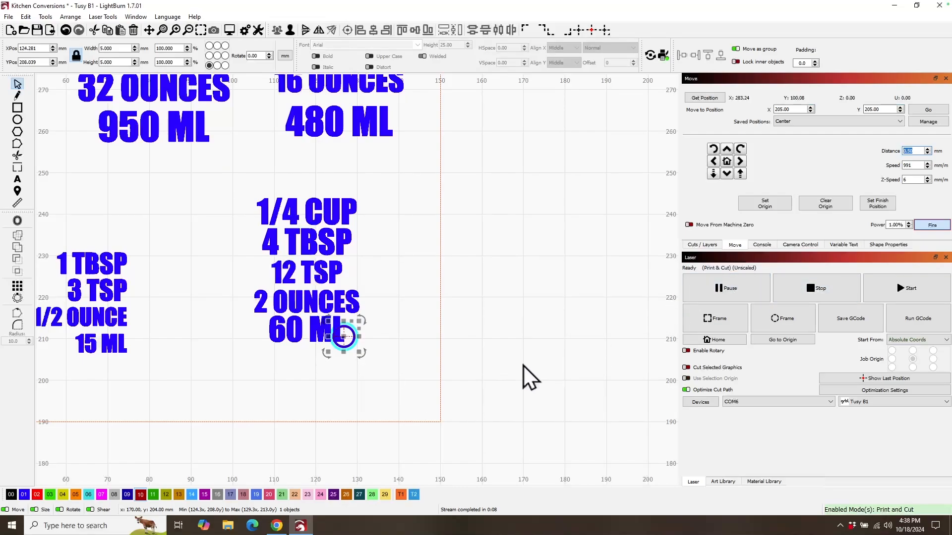
pyautogui.moveTo(531, 339)
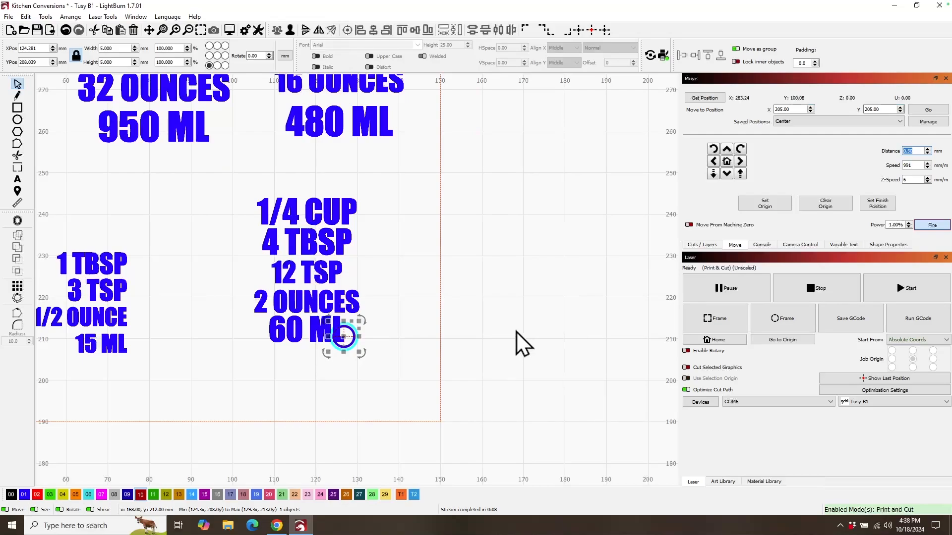
pyautogui.moveTo(561, 352)
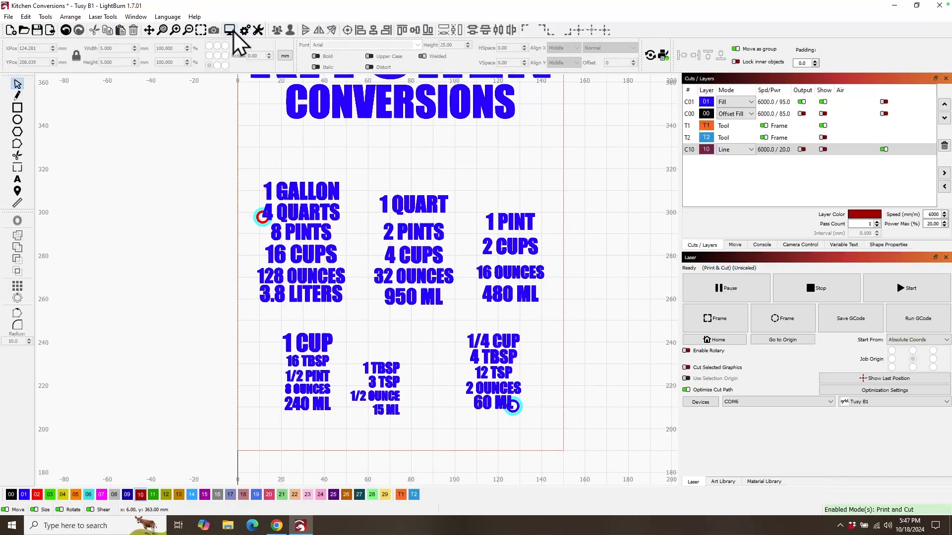
# Preview the Kitchen Conversions job, estimated at about 21.5 minutes.
pyautogui.click(229, 30)
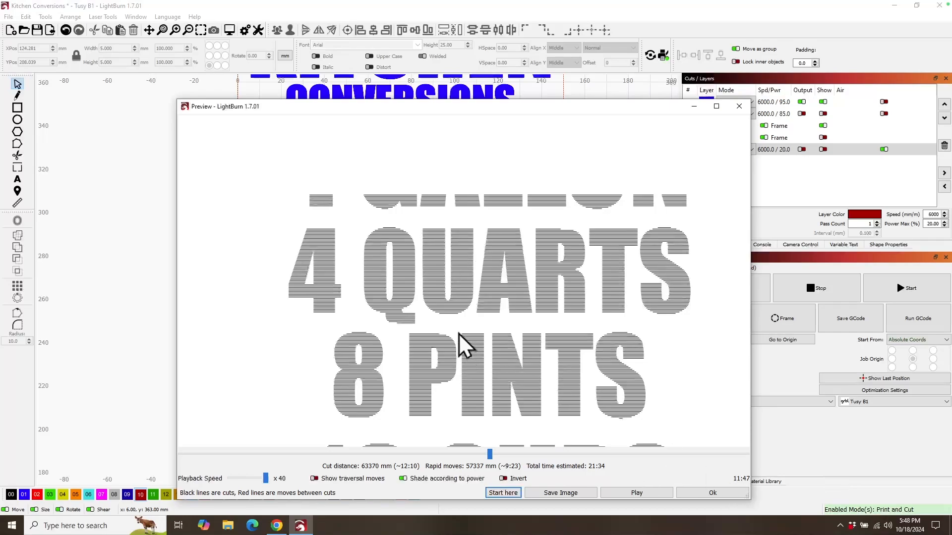
pyautogui.moveTo(380, 210)
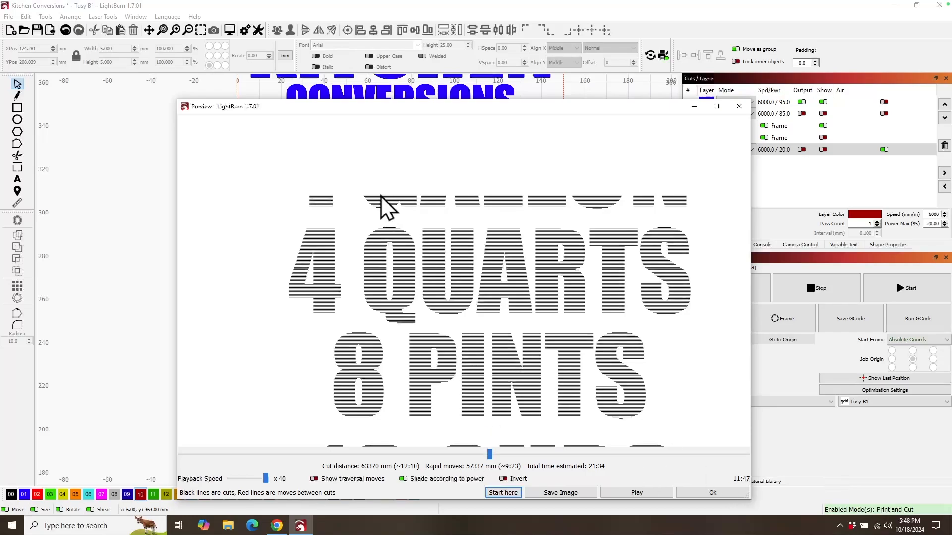
pyautogui.moveTo(515, 340)
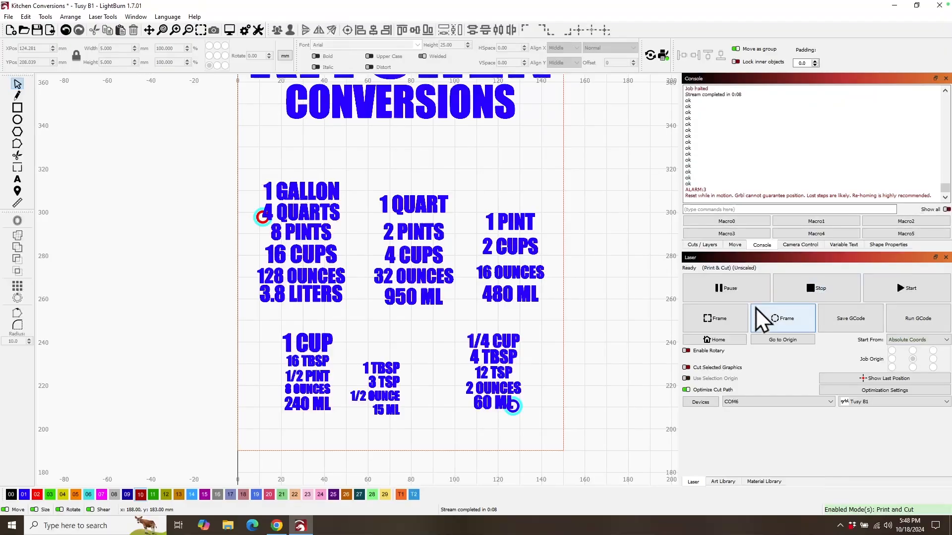
# Send the $X unlock command from the Console to clear the controller alarm.
pyautogui.click(782, 319)
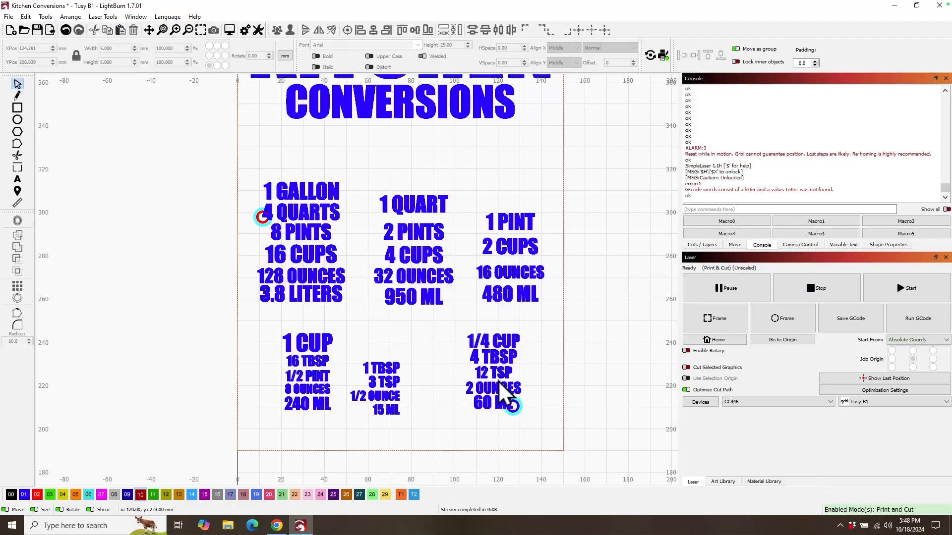
pyautogui.moveTo(600, 337)
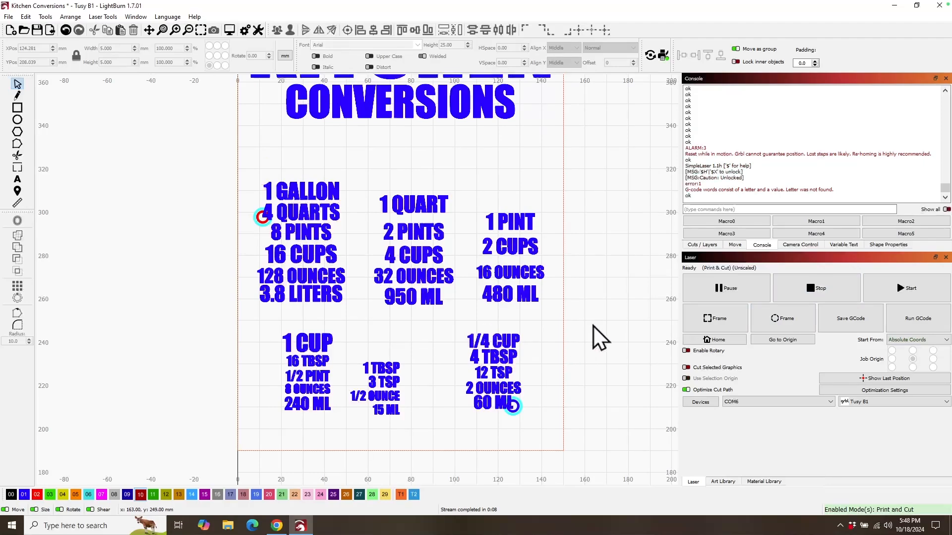
pyautogui.moveTo(175, 321)
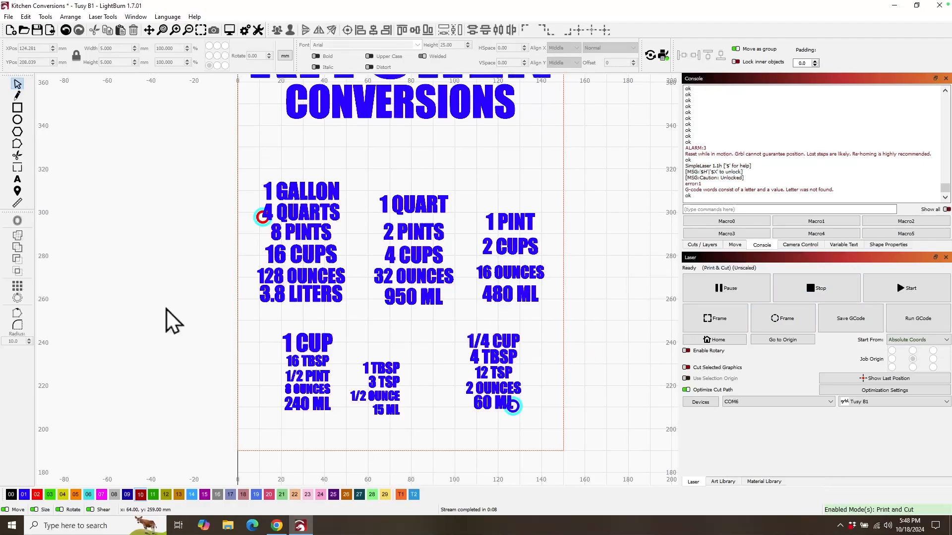